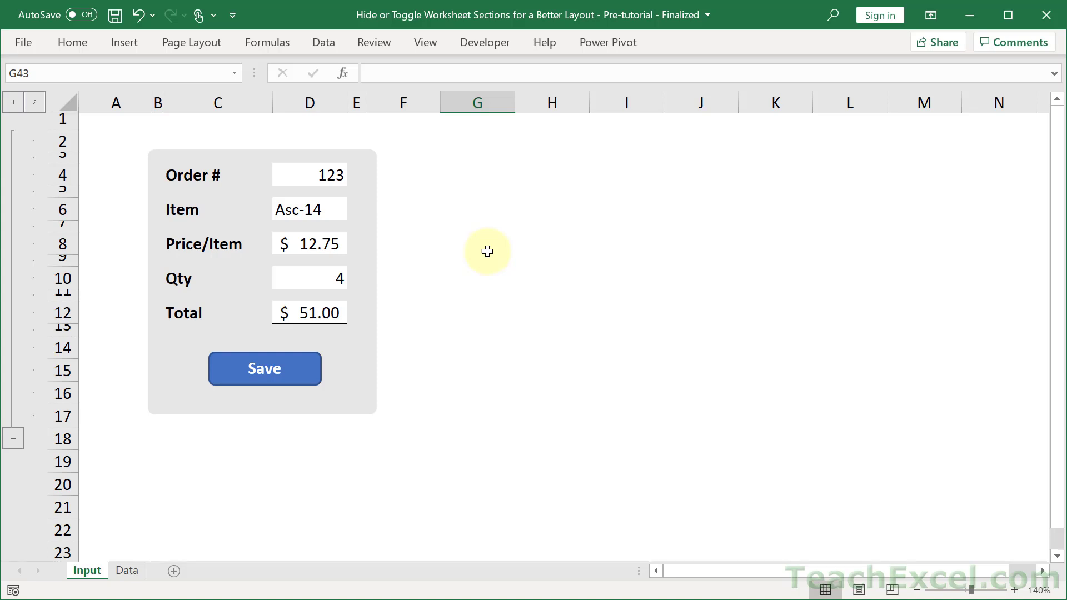
mouse_move(482, 285)
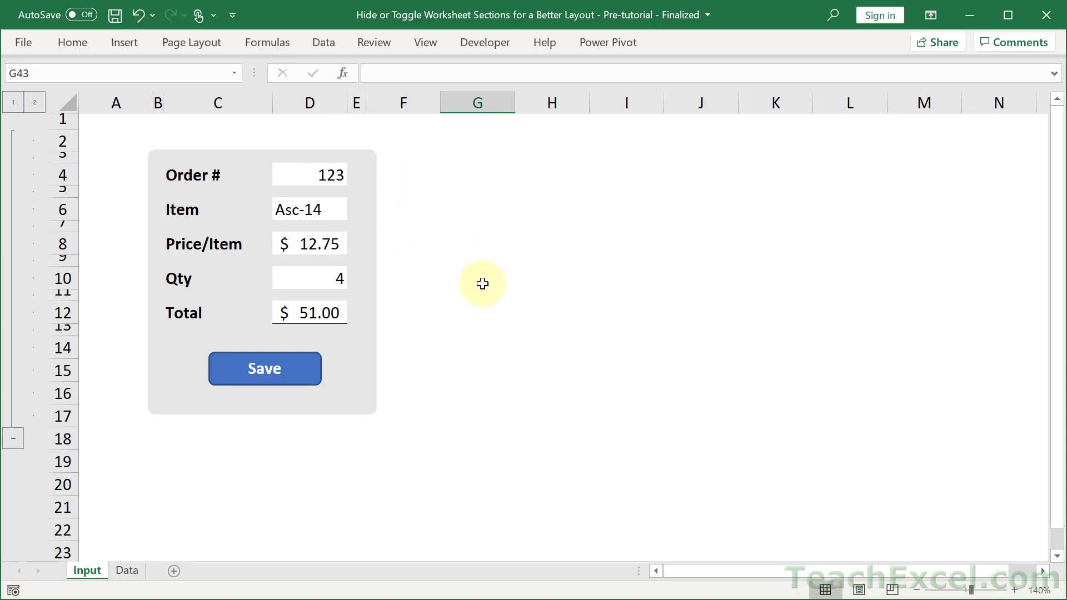
mouse_move(13, 439)
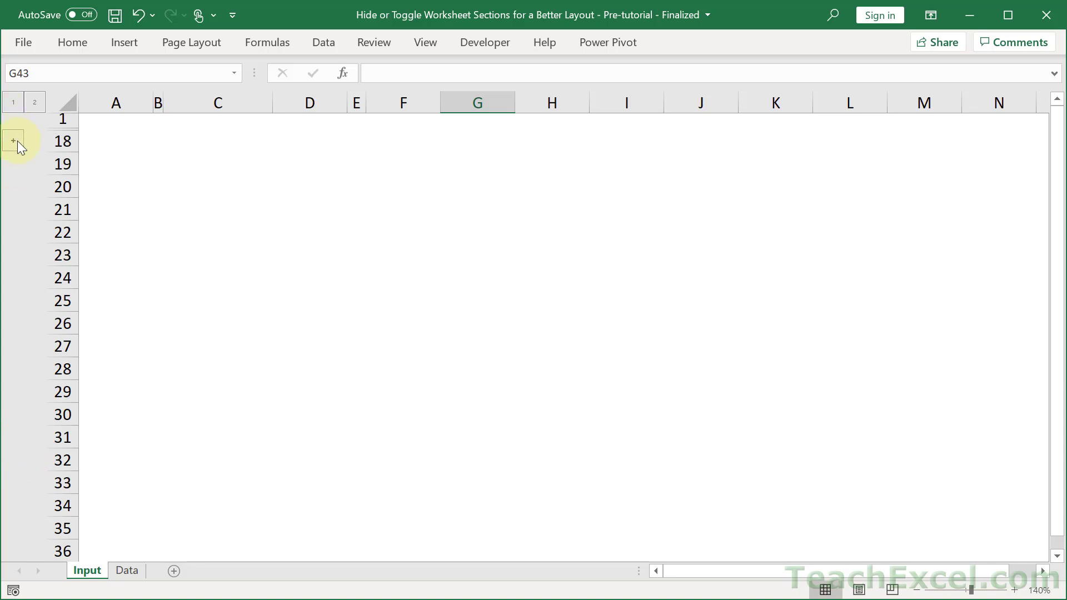
- Expand and re-collapse the form rows, then toggle worksheet gridlines on and off
left_click(10, 141)
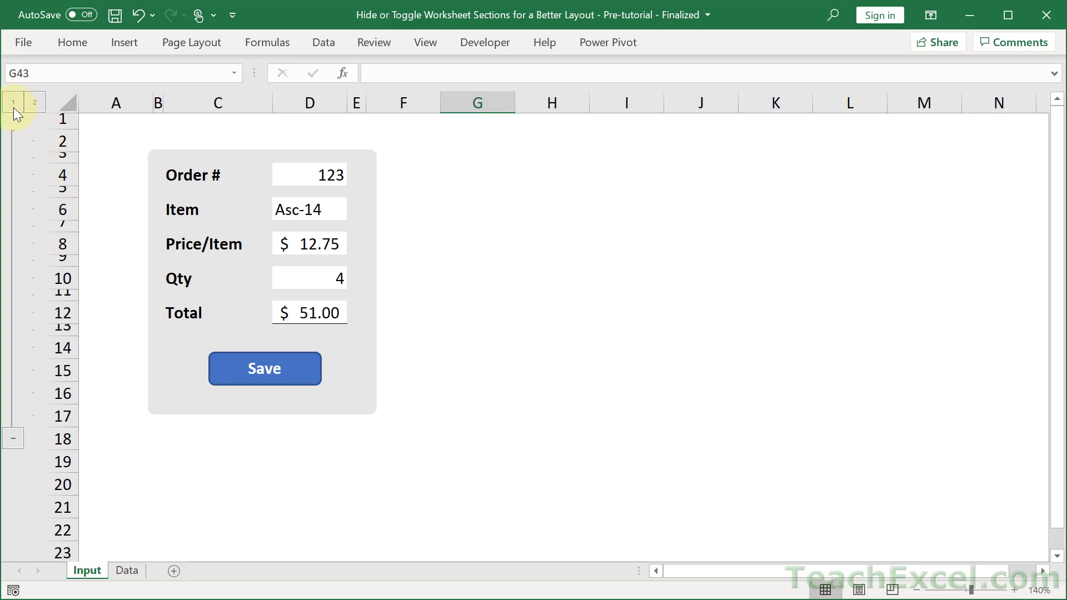
left_click(10, 103)
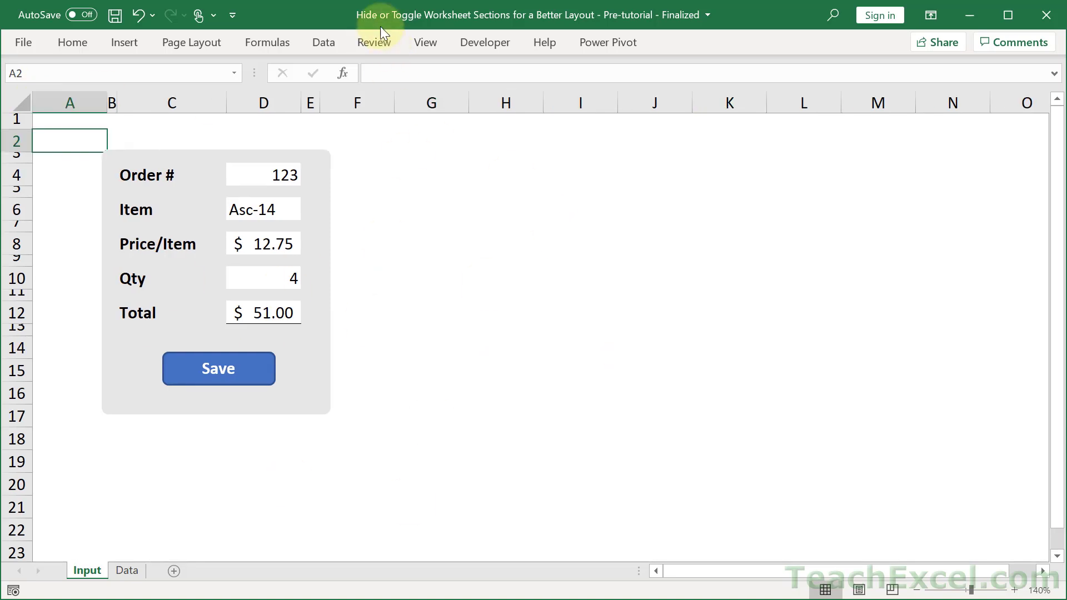
left_click(425, 43)
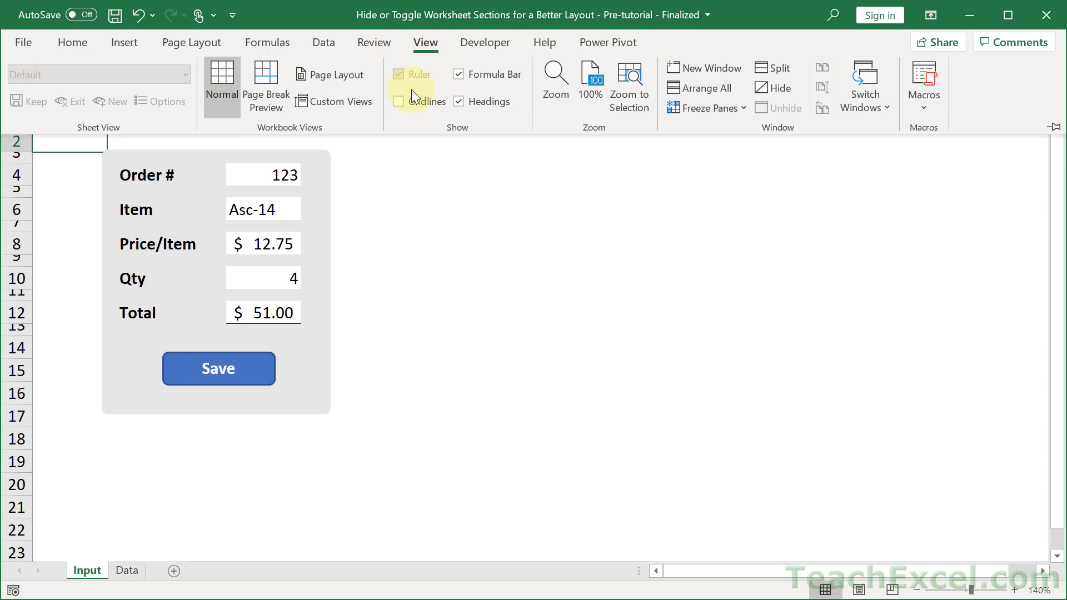
left_click(398, 101)
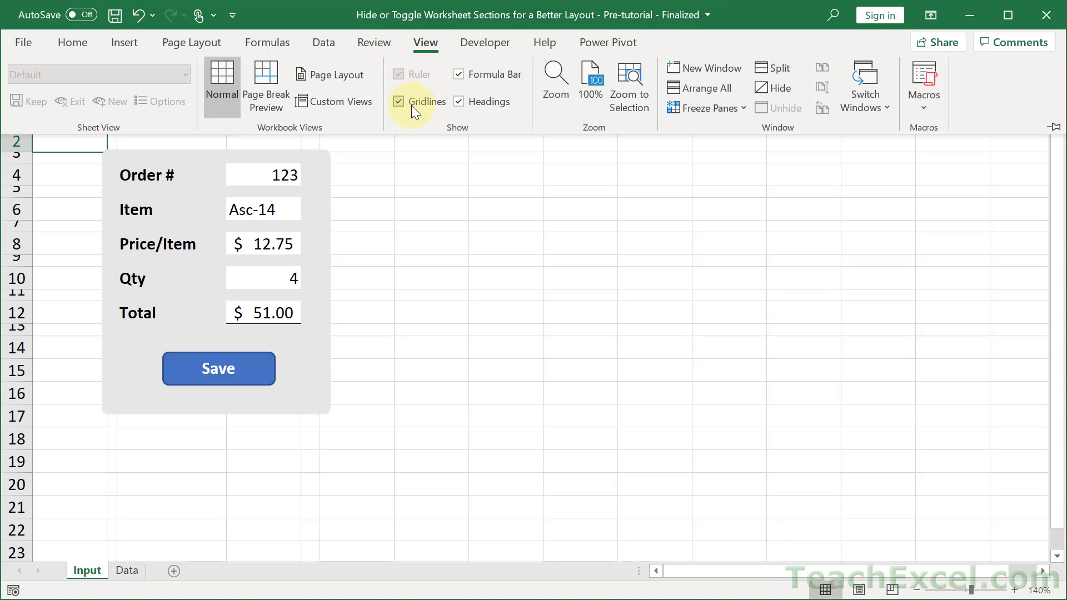
left_click(425, 43)
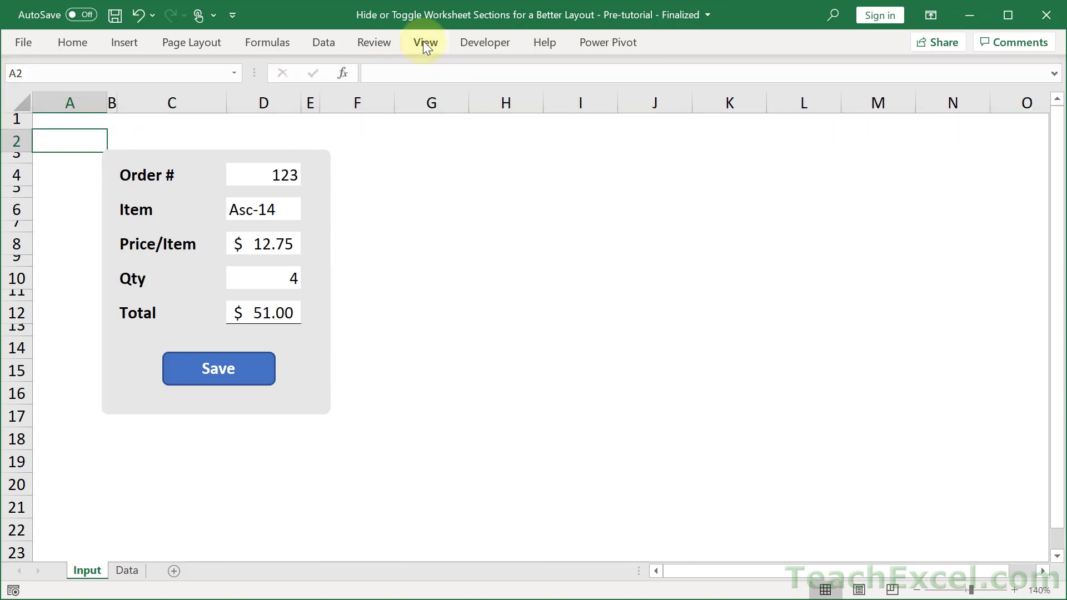
mouse_move(397, 209)
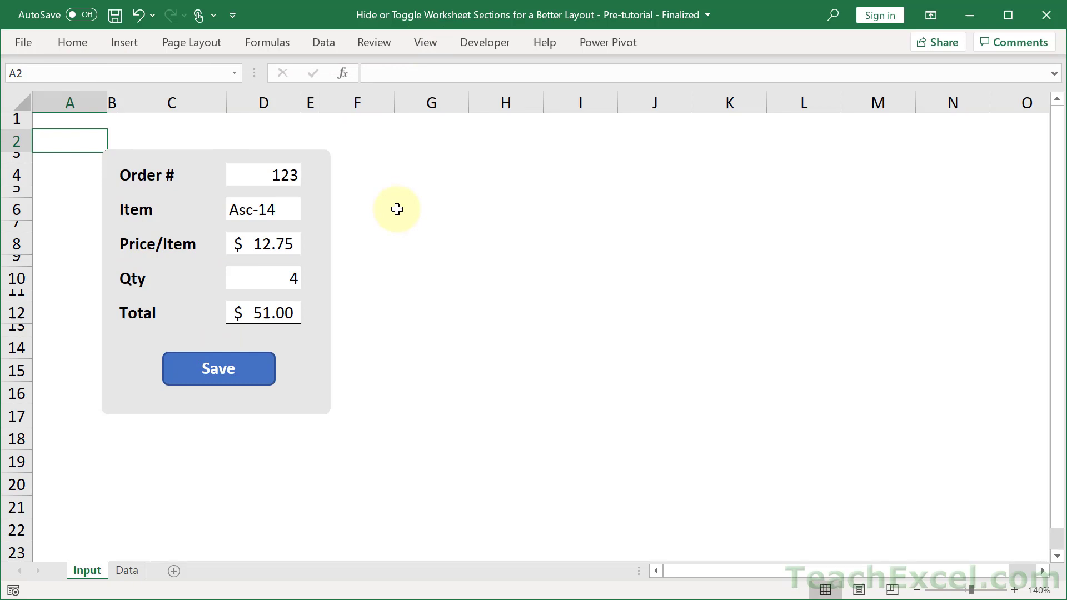
mouse_move(17, 149)
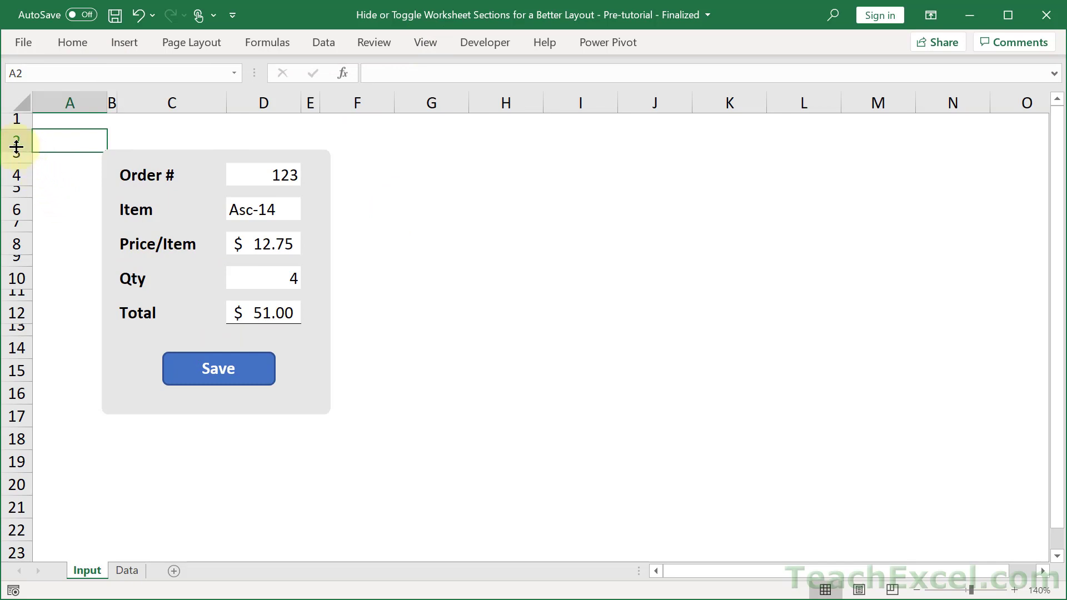
mouse_move(104, 149)
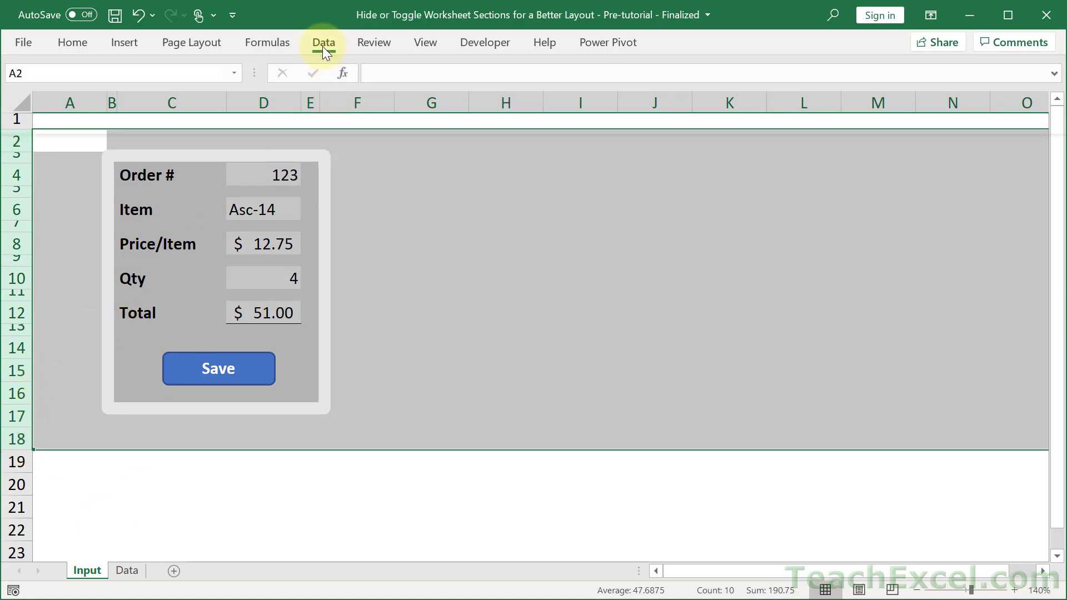
- Group rows 2–18 of the order form into a collapsible outline from the Data tools
left_click(323, 42)
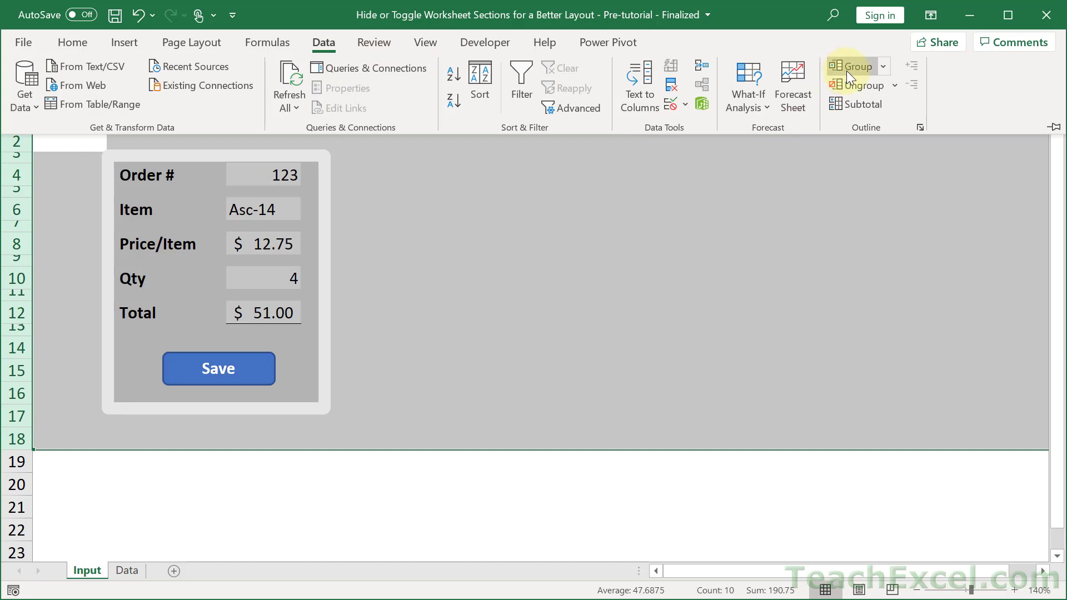
mouse_move(852, 75)
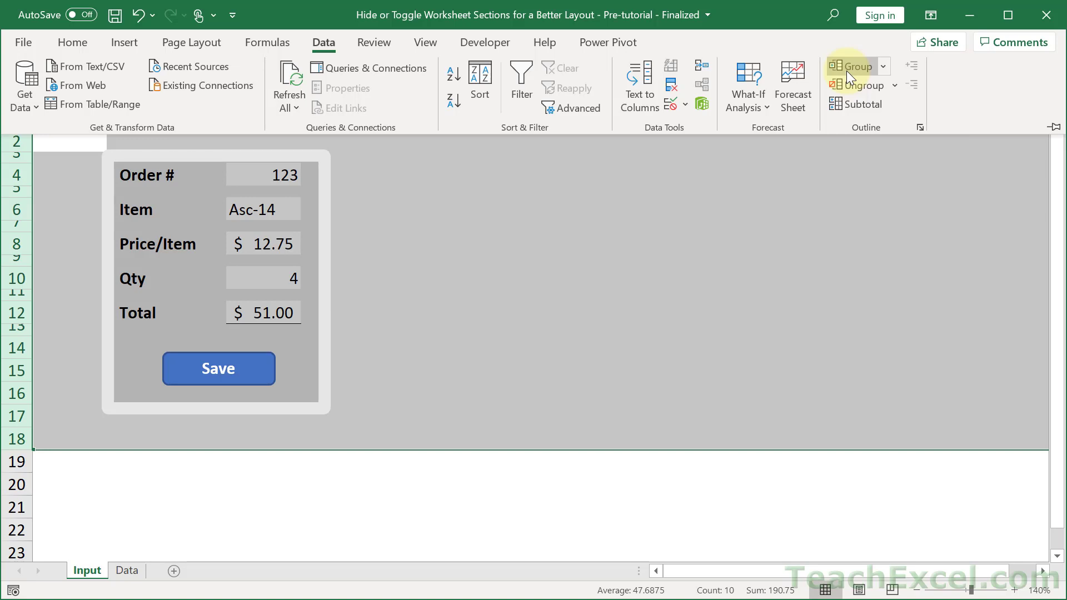
left_click(851, 67)
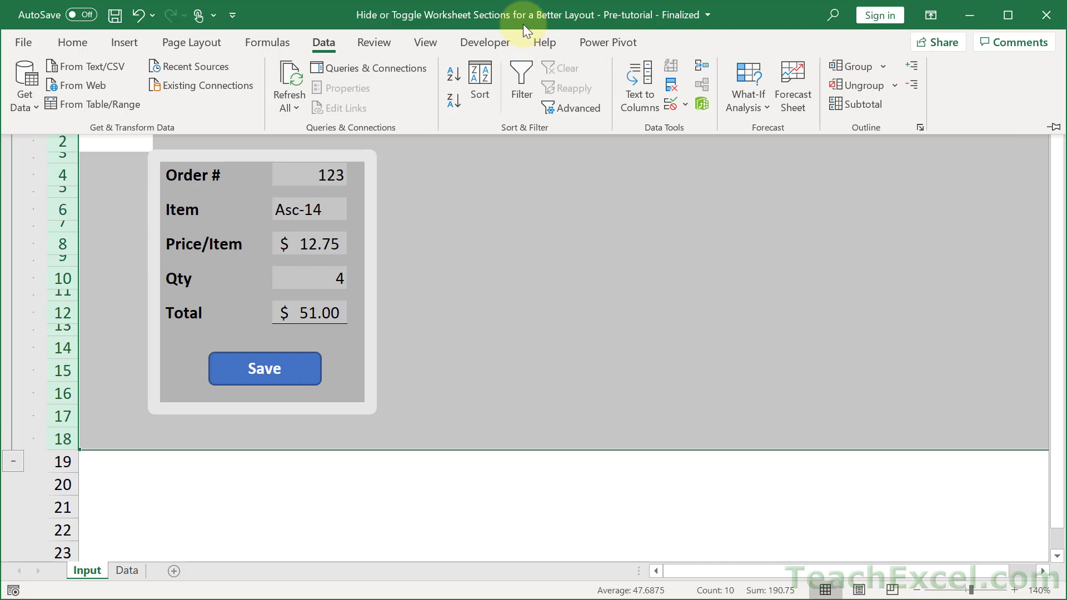
left_click(126, 122)
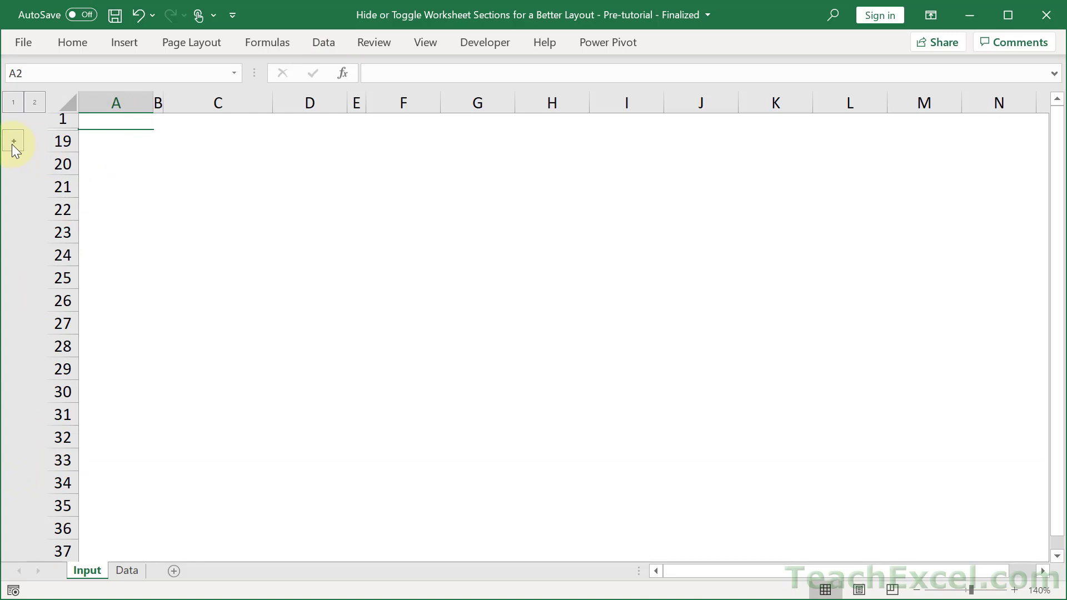
left_click(12, 141)
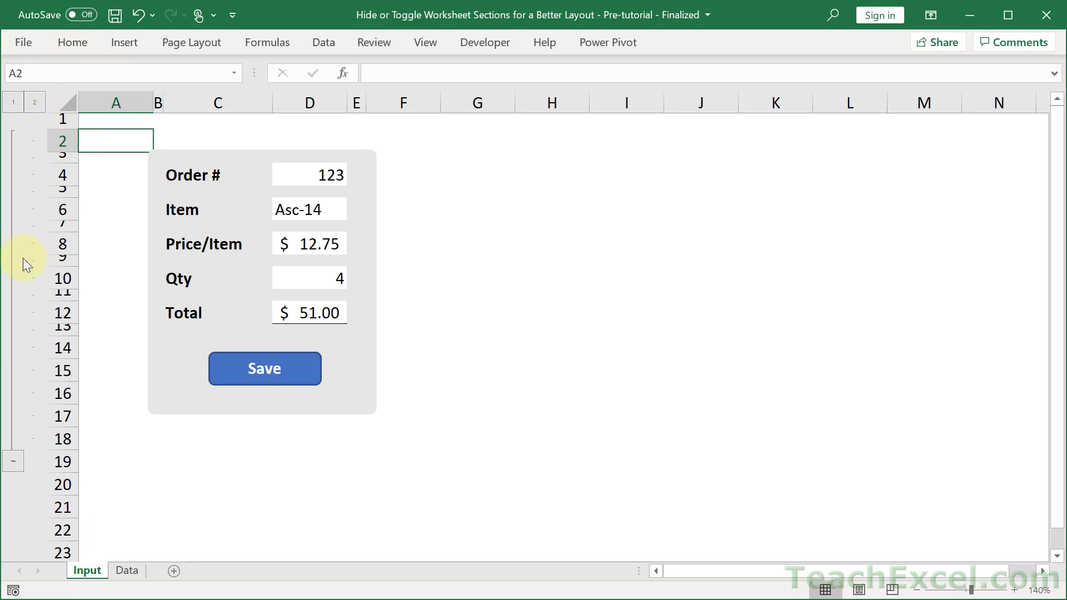
mouse_move(27, 282)
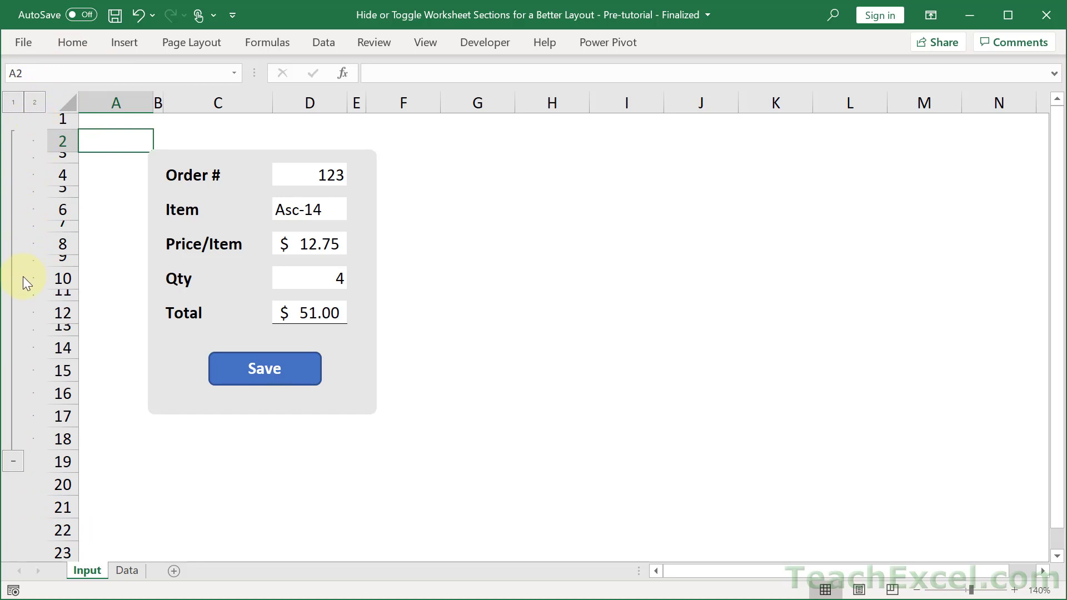
left_click(13, 460)
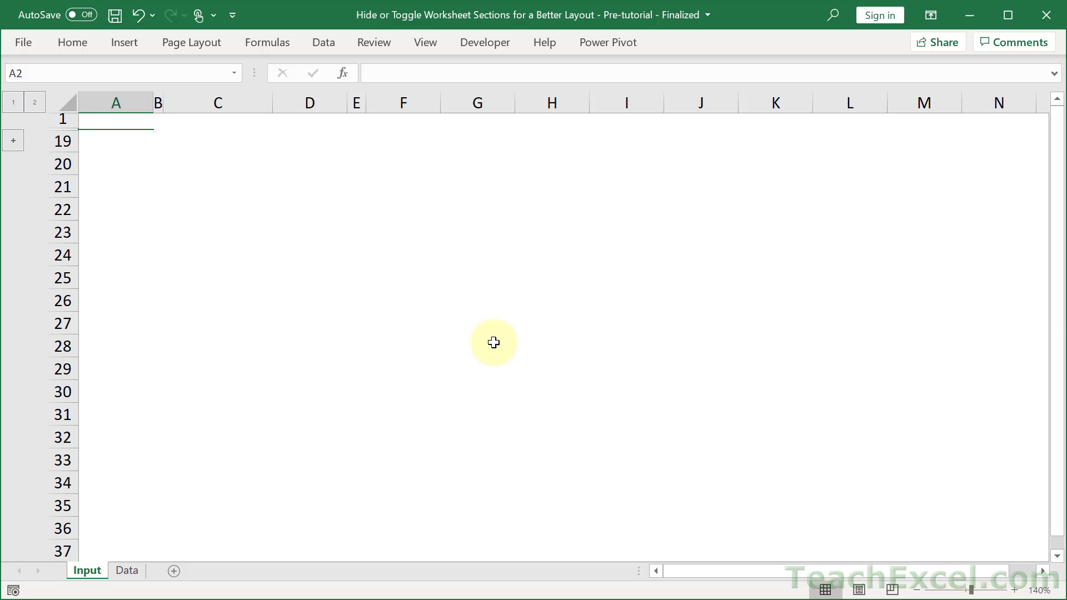
mouse_move(398, 273)
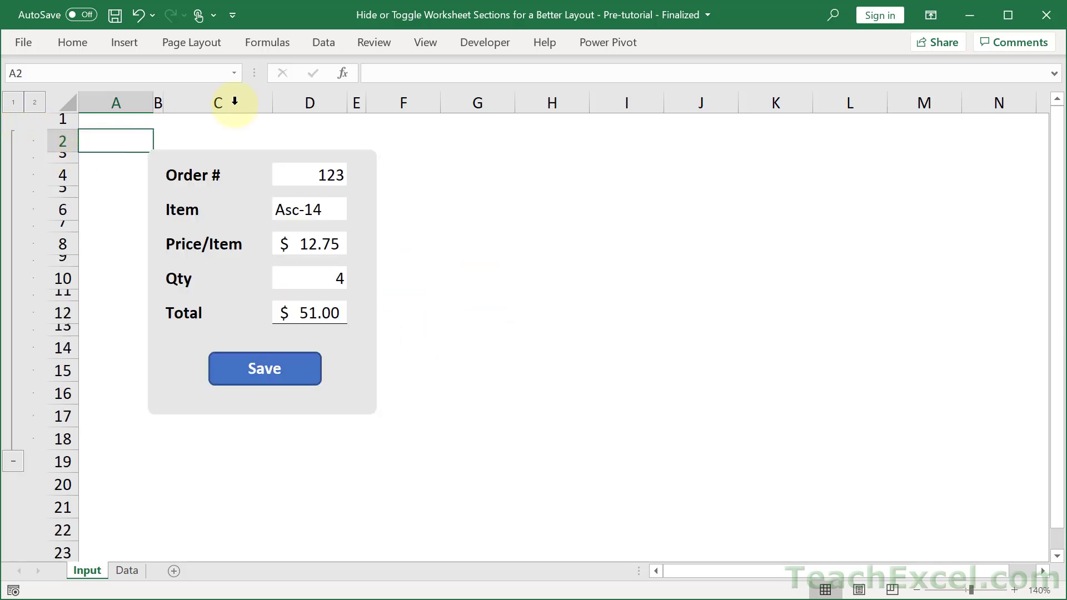
mouse_move(411, 374)
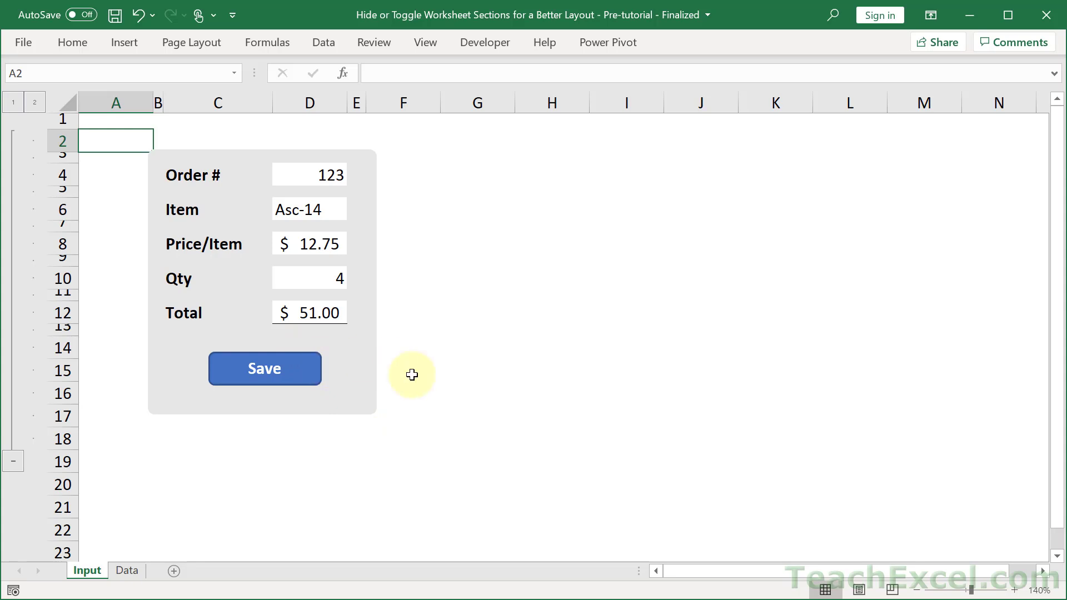
mouse_move(202, 171)
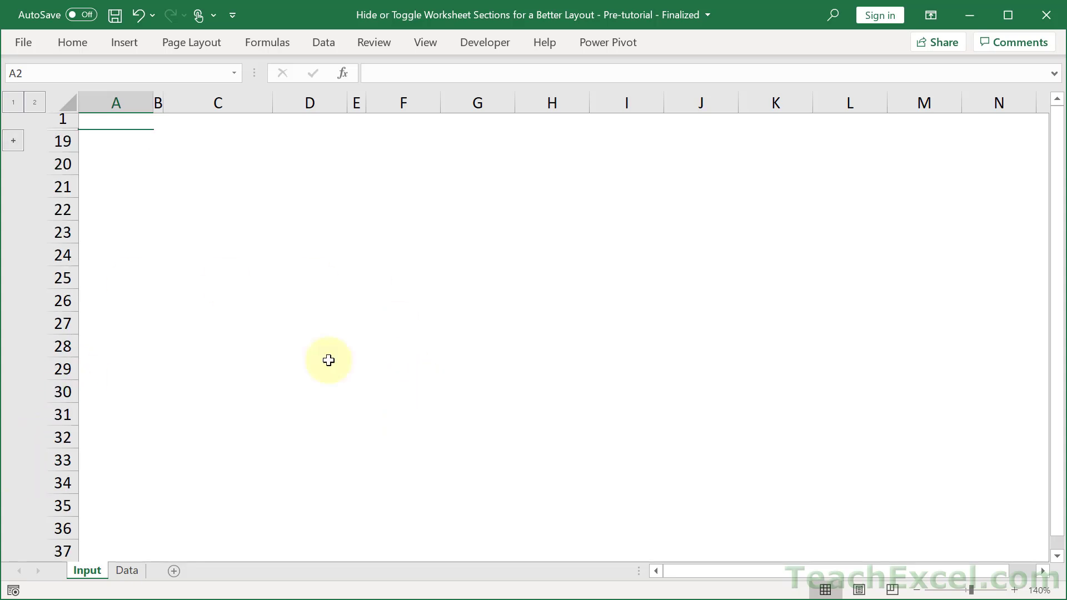
mouse_move(609, 264)
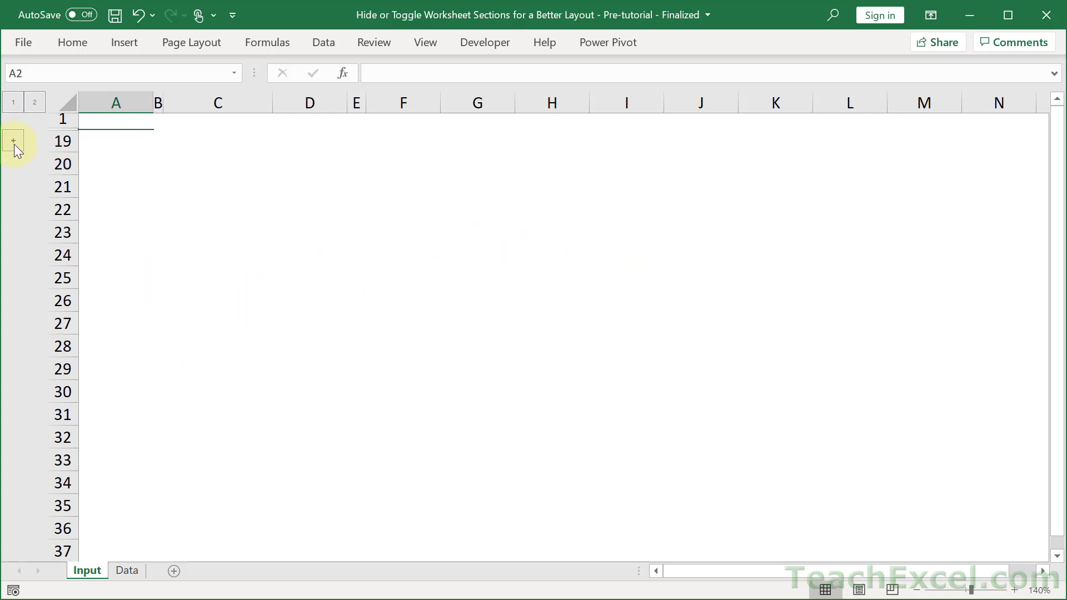
left_click(13, 140)
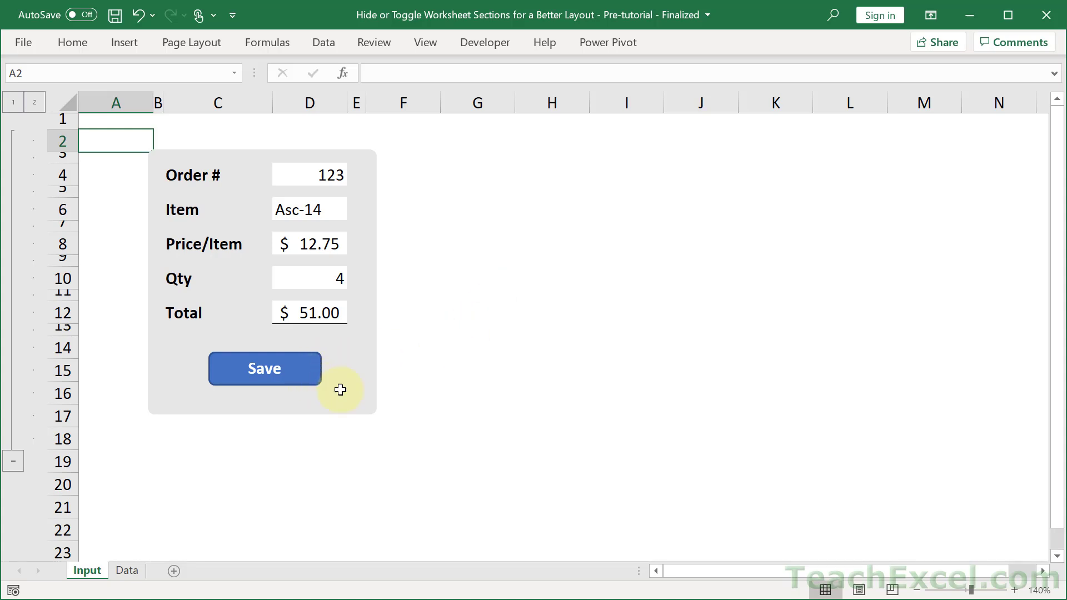
mouse_move(371, 159)
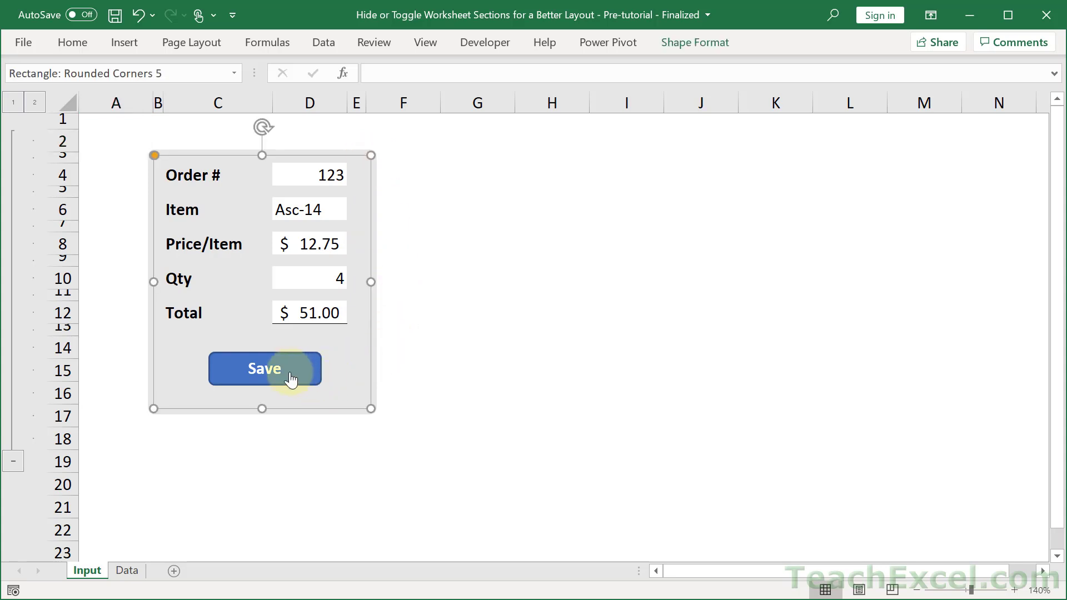
- Right-click the Save button shape to reach its Format Shape options
right_click(265, 369)
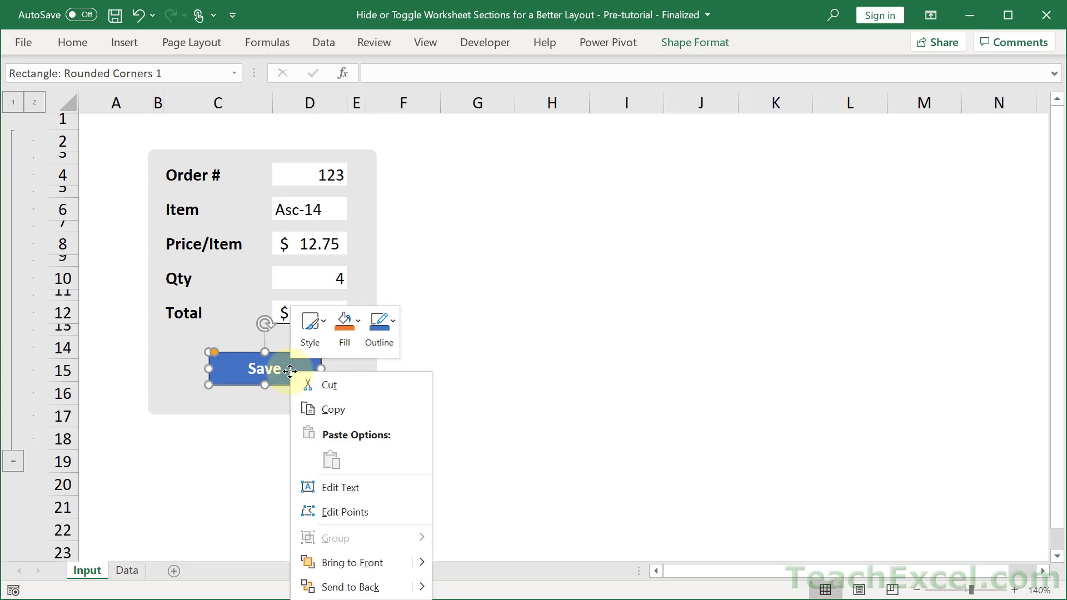
mouse_move(389, 371)
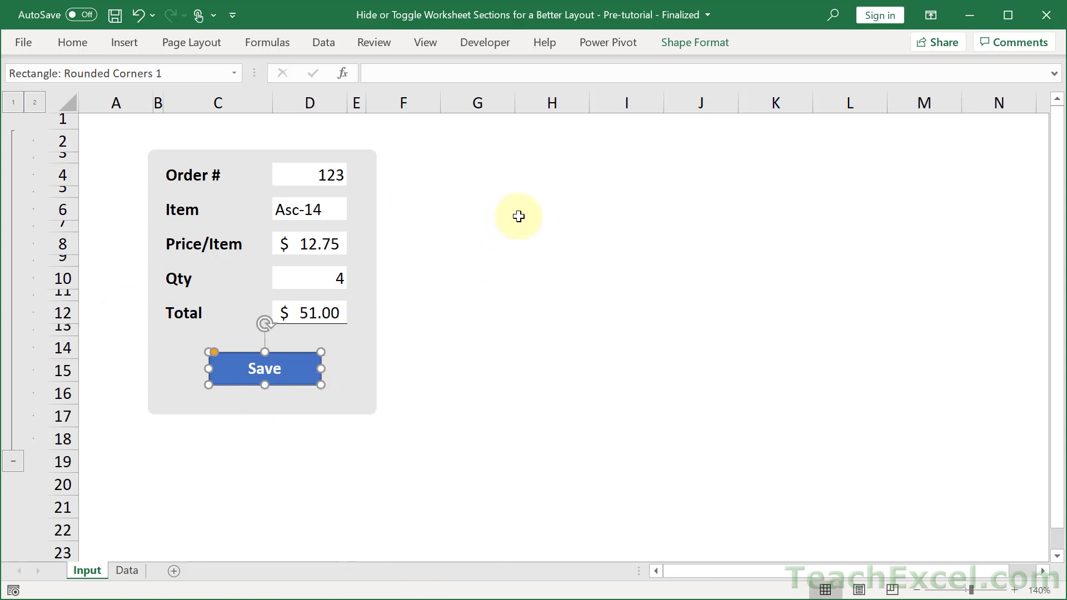
mouse_move(302, 395)
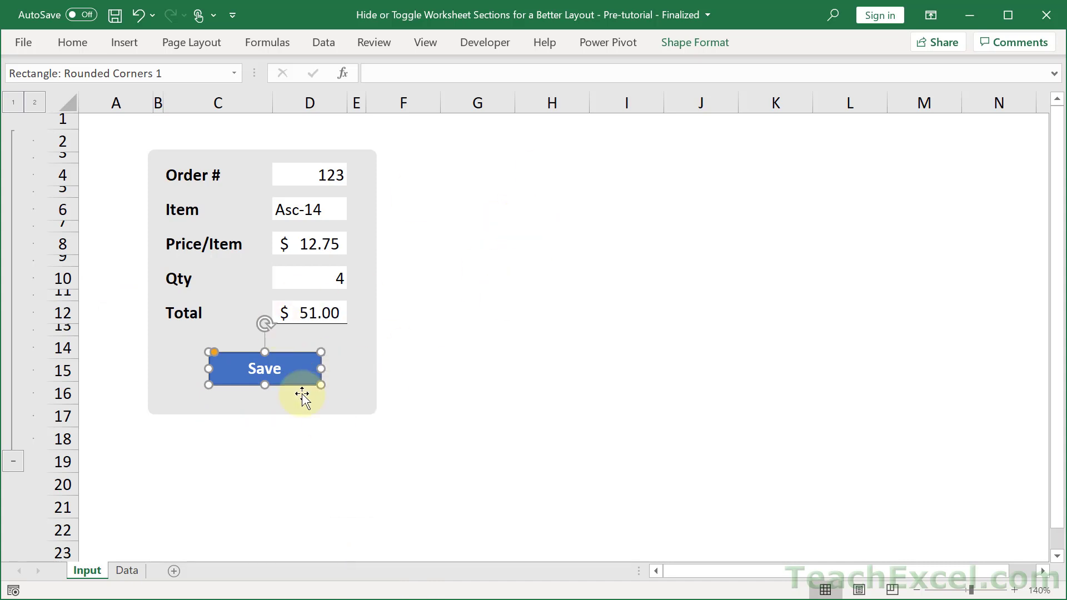
mouse_move(487, 337)
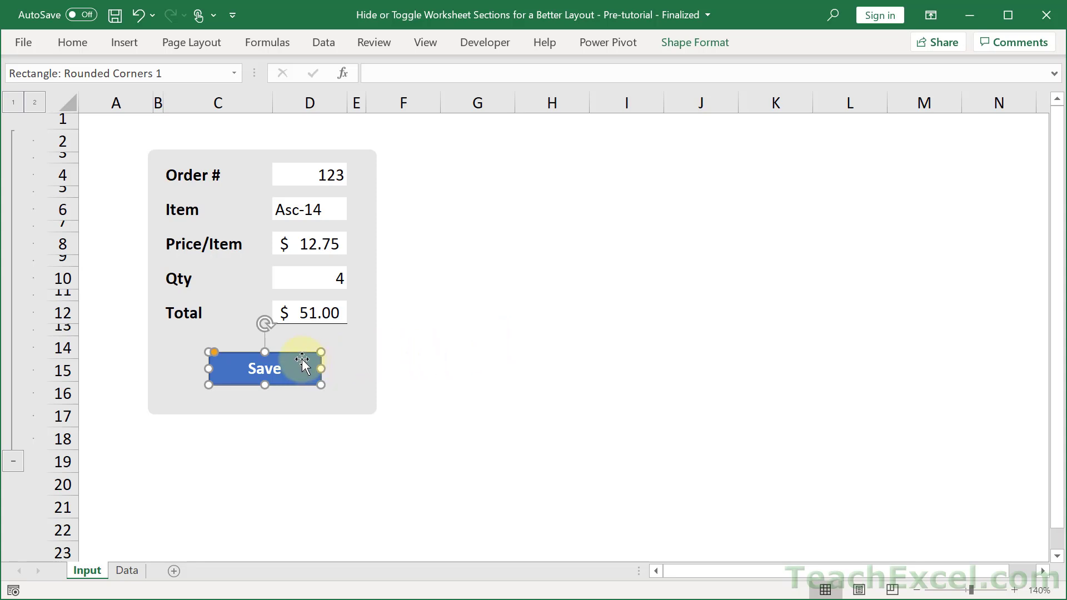
right_click(301, 363)
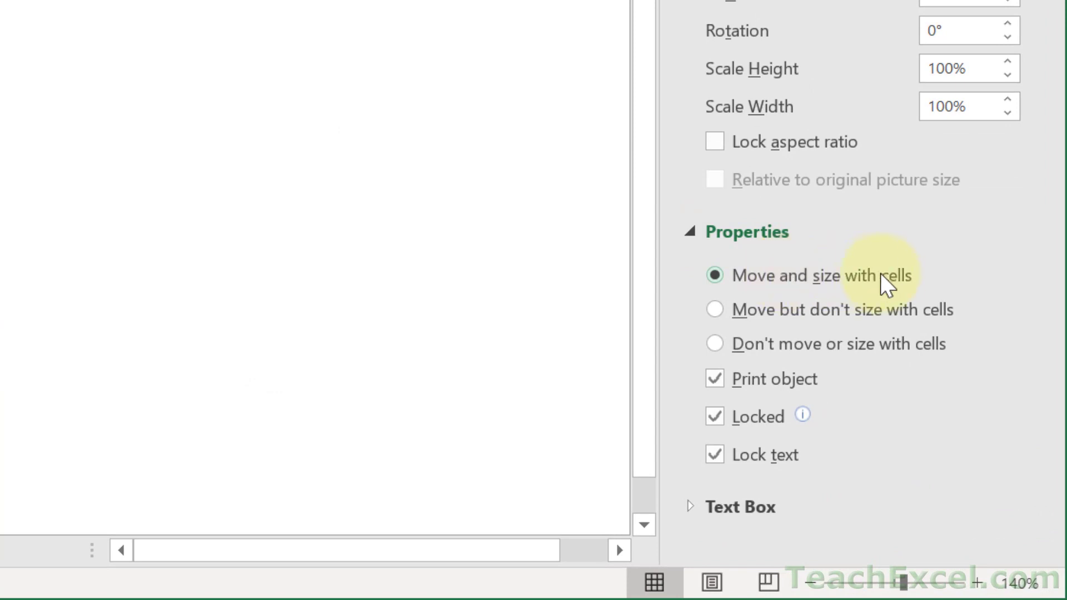
mouse_move(825, 260)
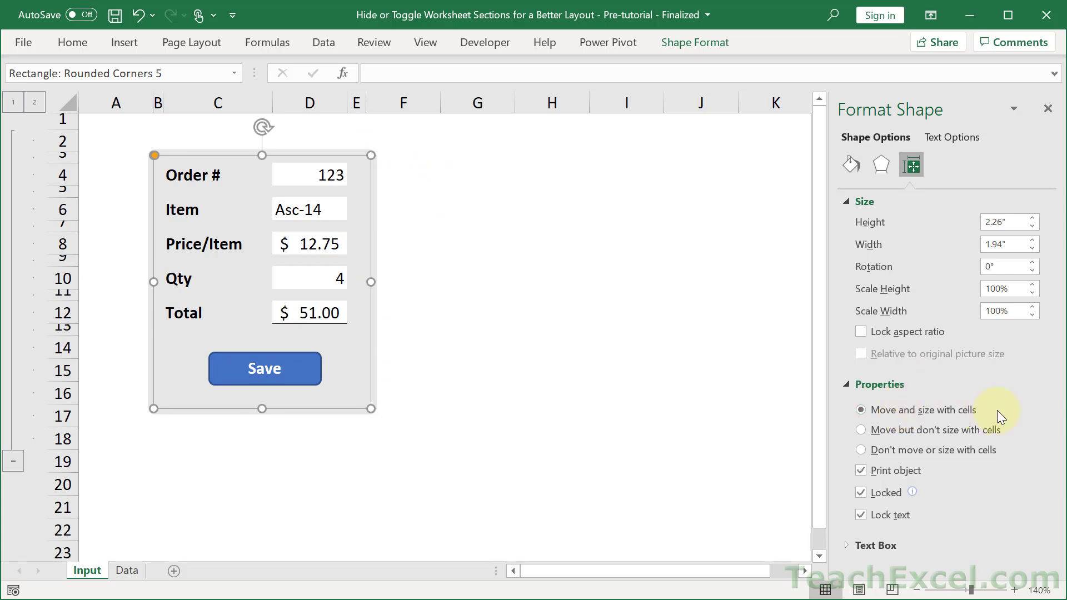
mouse_move(416, 280)
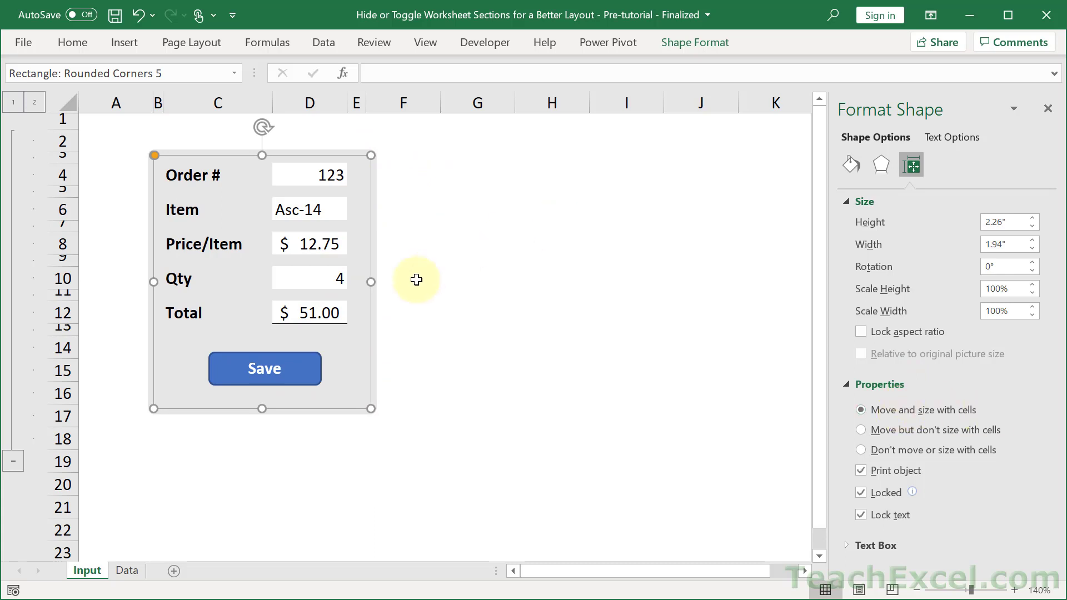
- Set the Save button to 'Move but don't size with cells' and deselect it
left_click(264, 368)
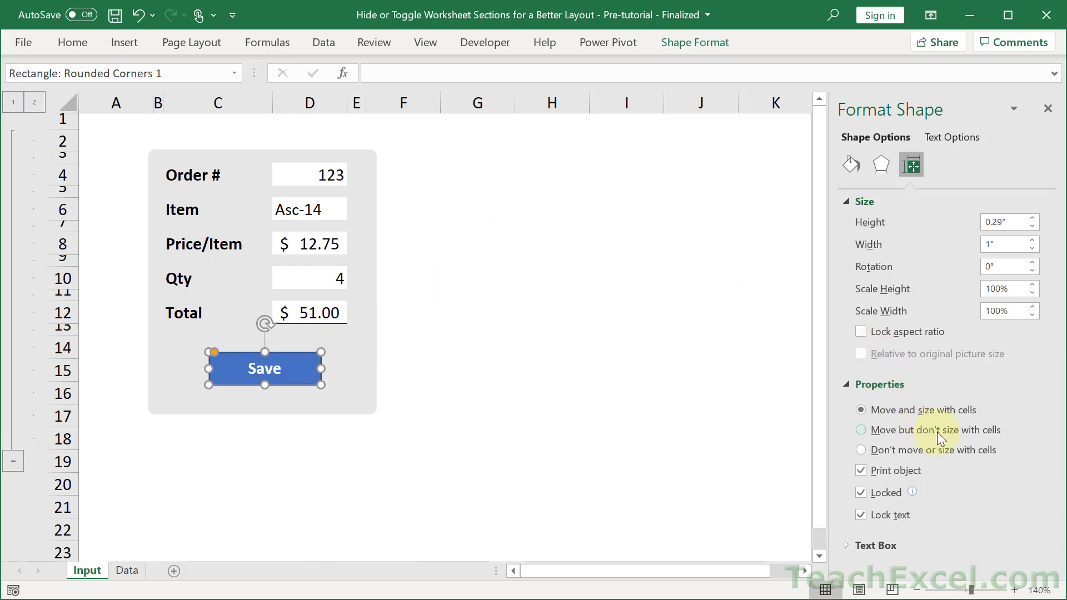
left_click(861, 429)
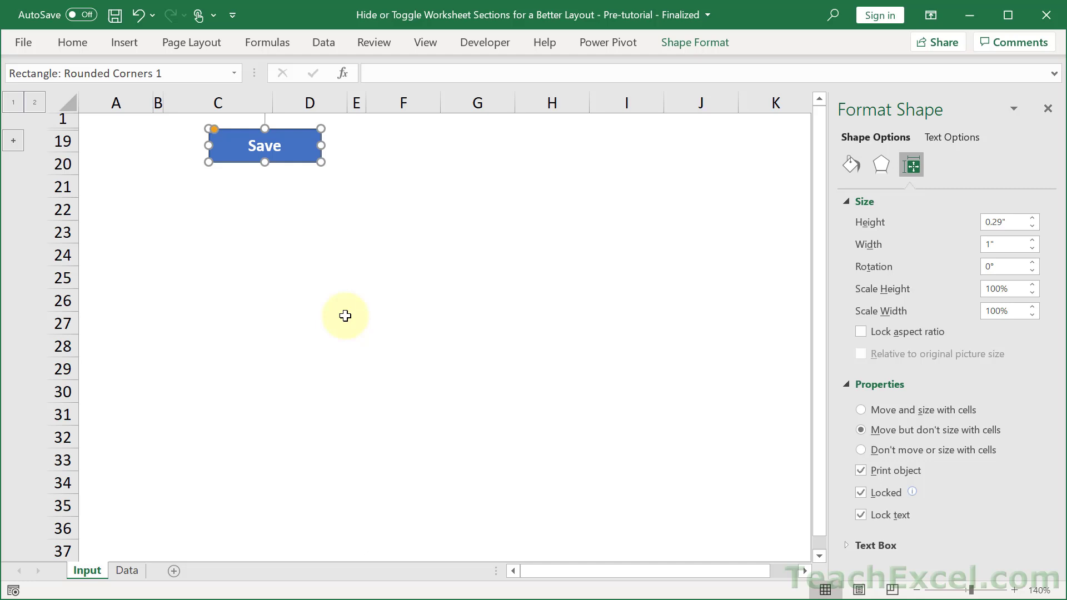
left_click(345, 316)
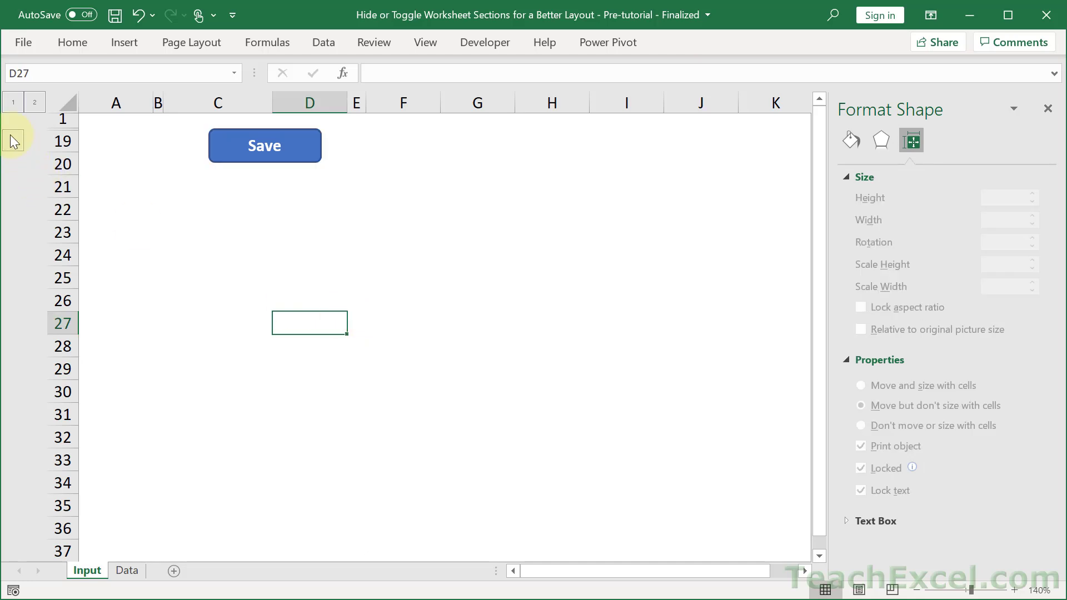